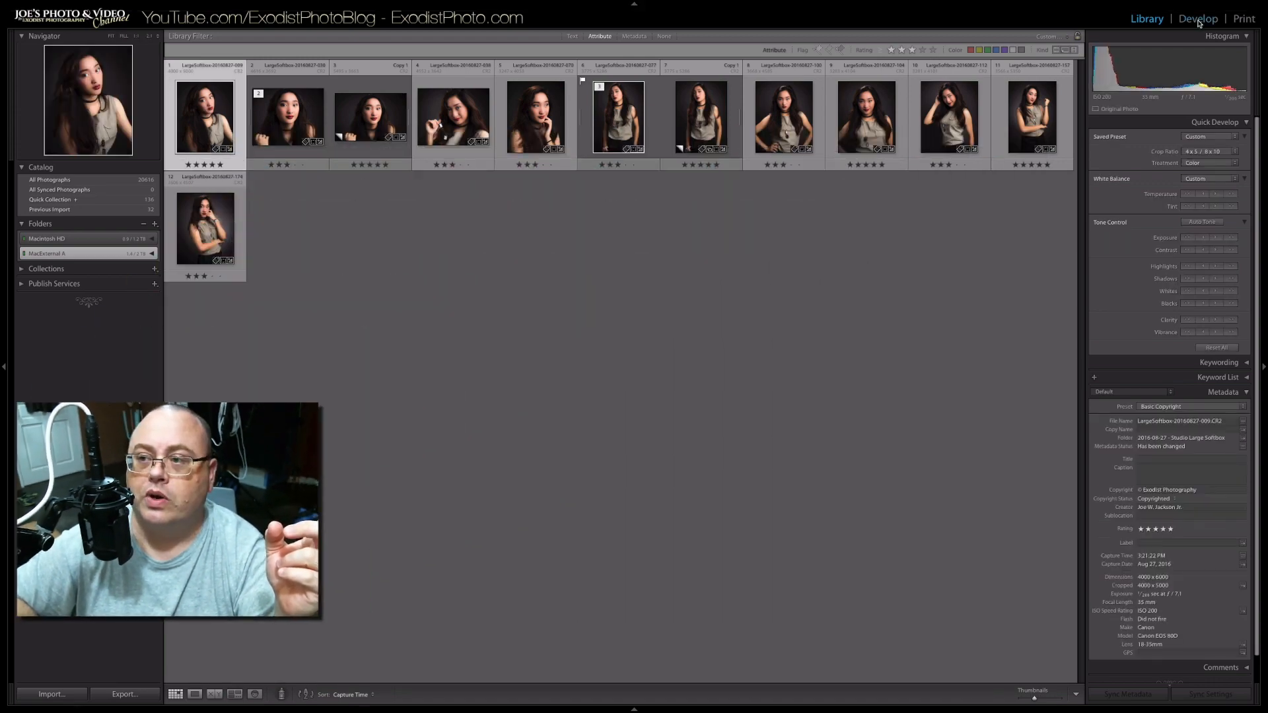
Switch from the Library grid to the Develop module to edit the studio portrait.
left_click(1197, 18)
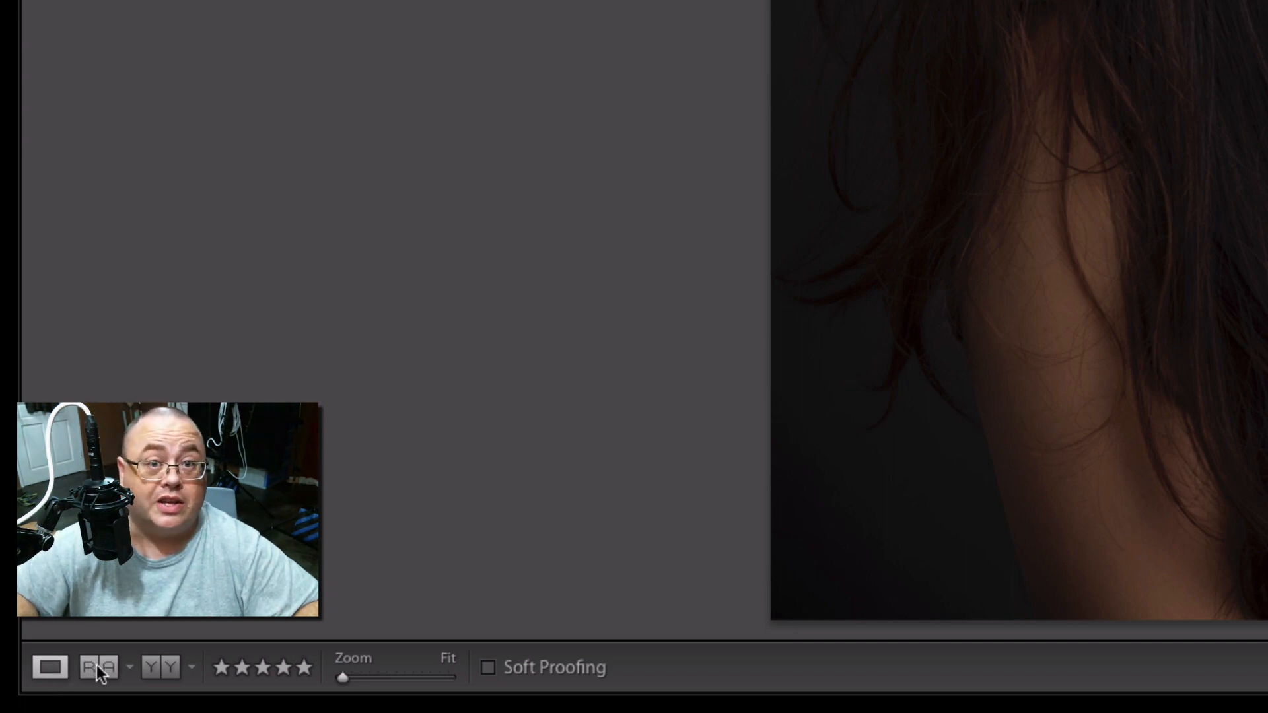
mouse_move(97, 667)
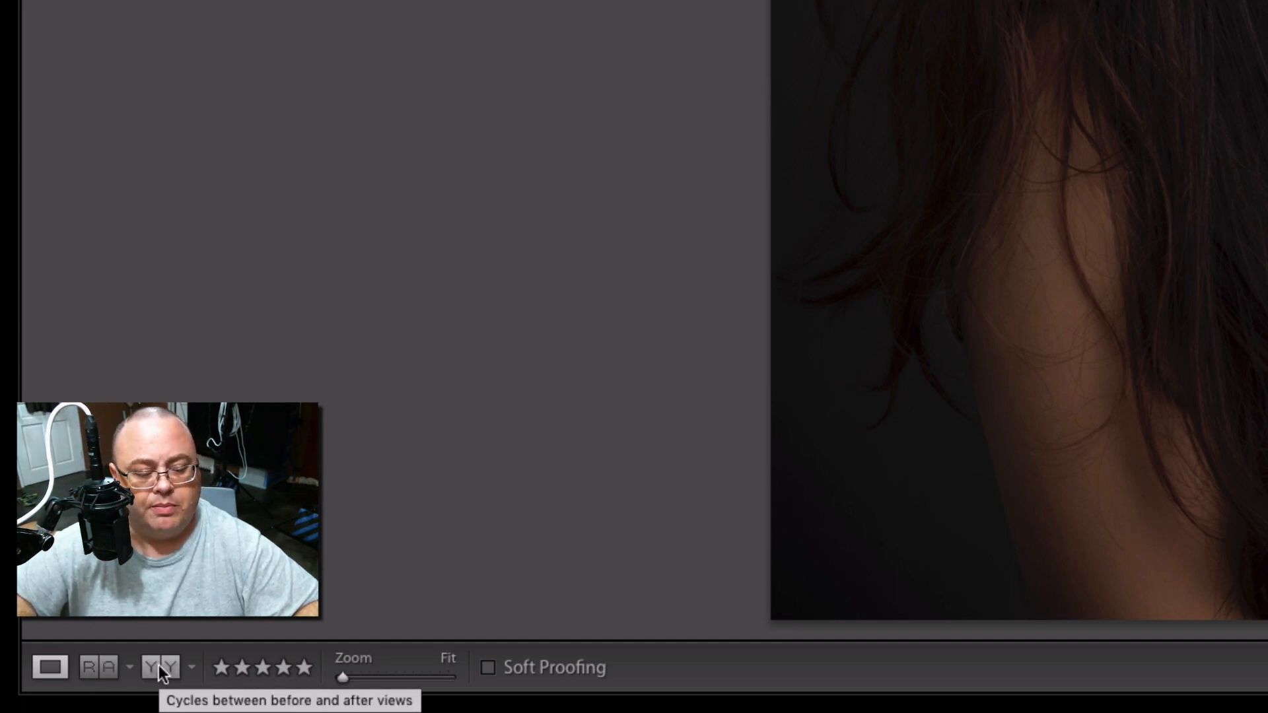
mouse_move(98, 667)
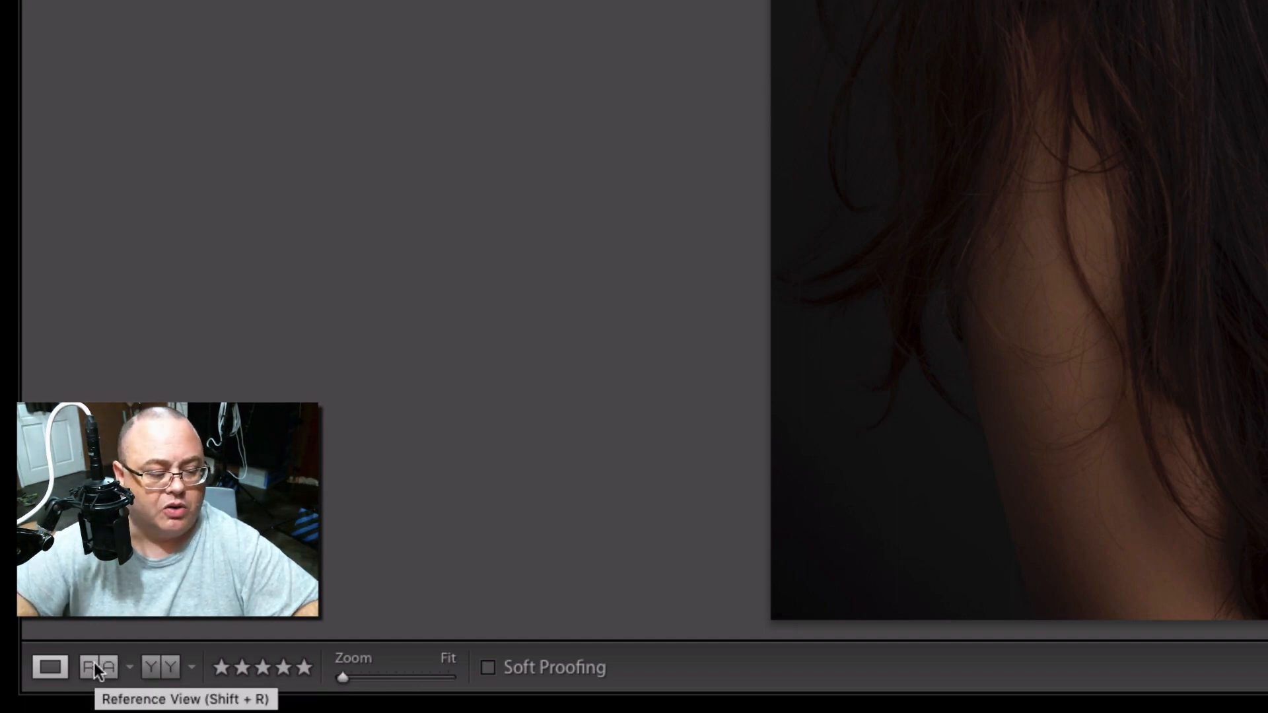
Enter Reference View with the portrait active, checking the View menu's reference command.
left_click(97, 667)
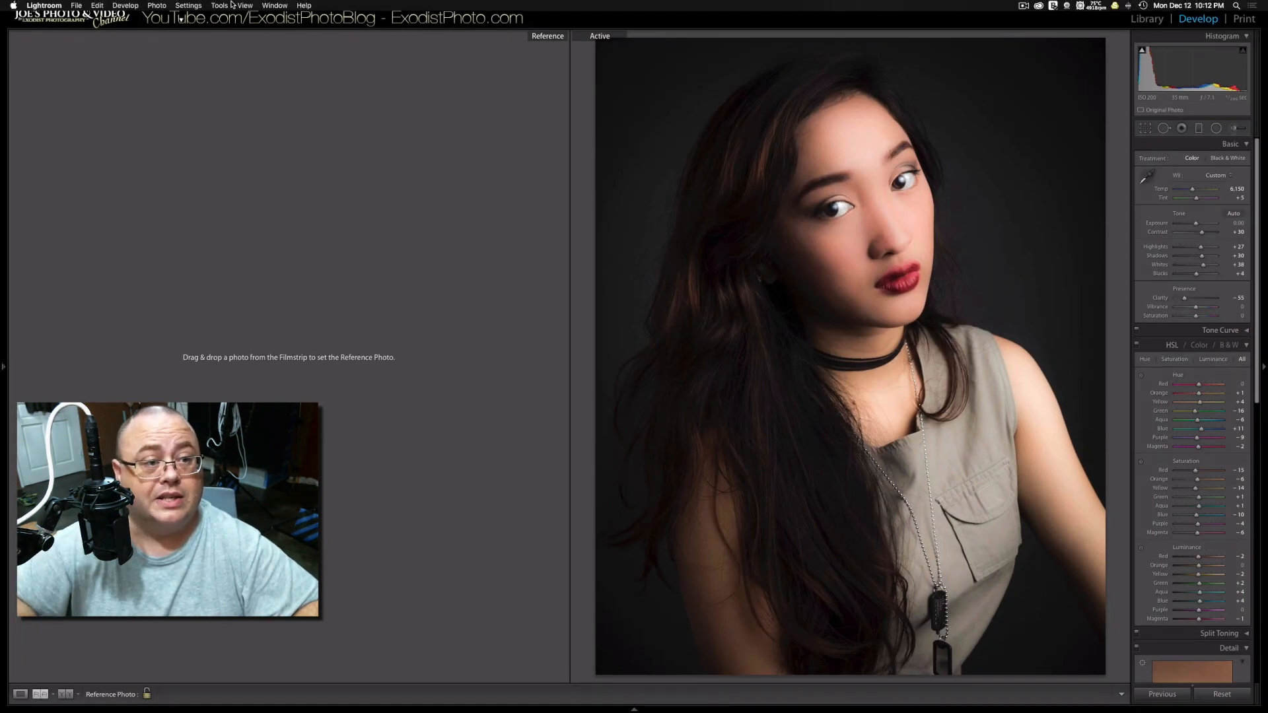
left_click(244, 6)
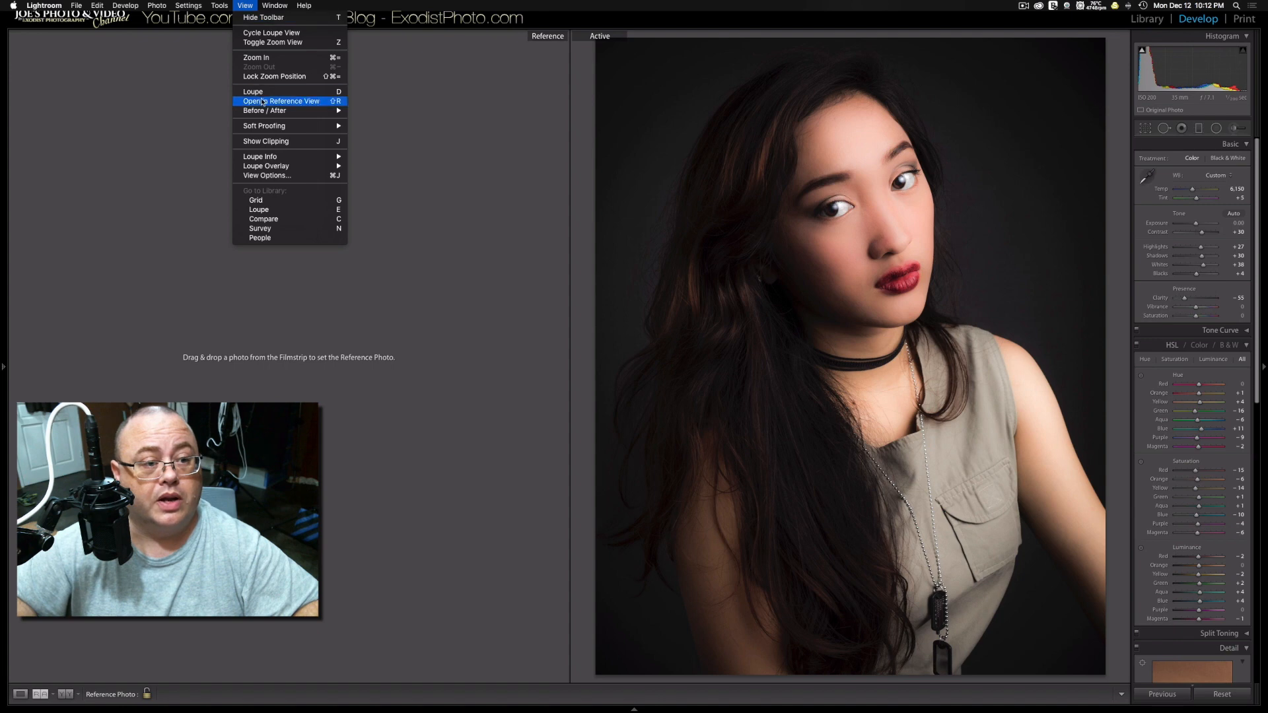
mouse_move(501, 207)
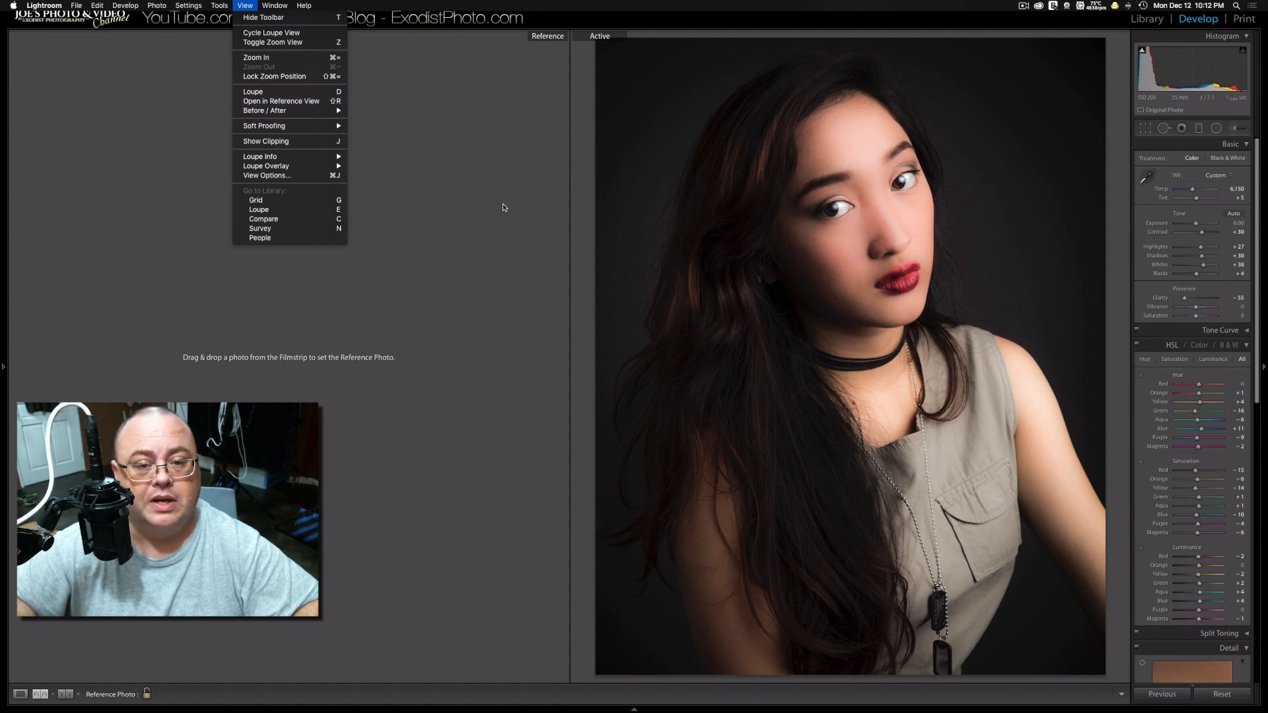
left_click(497, 208)
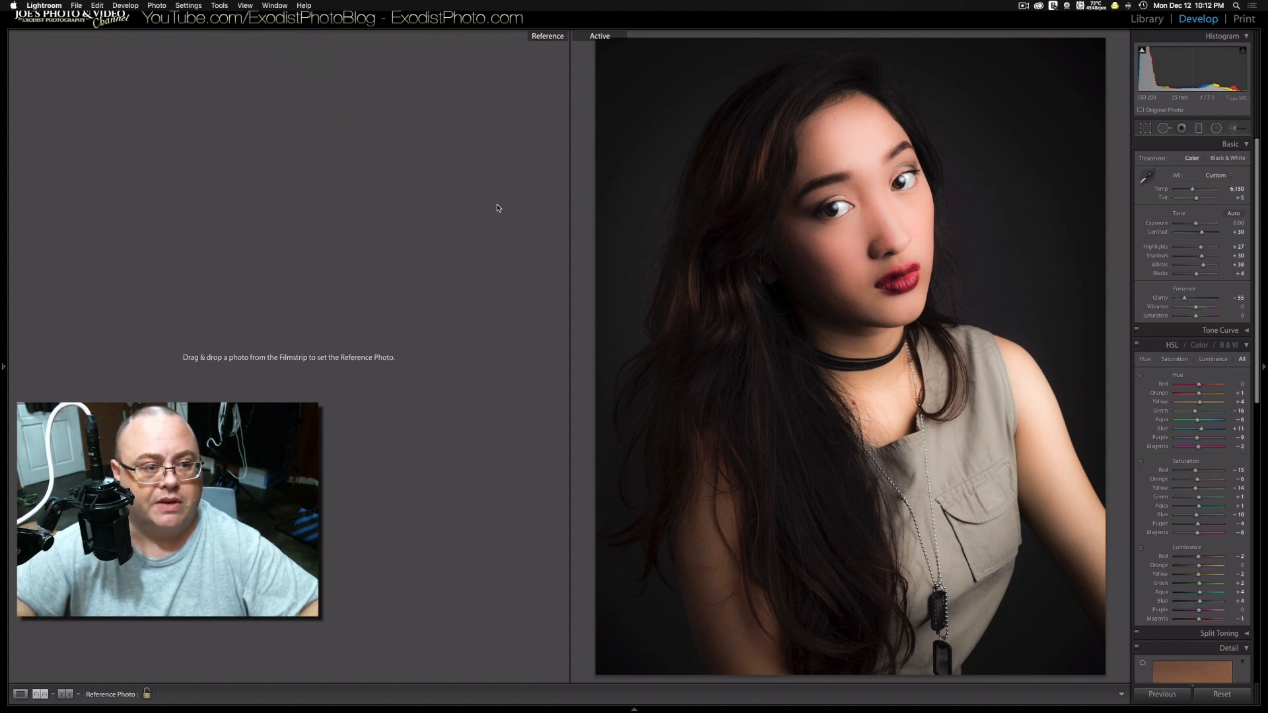